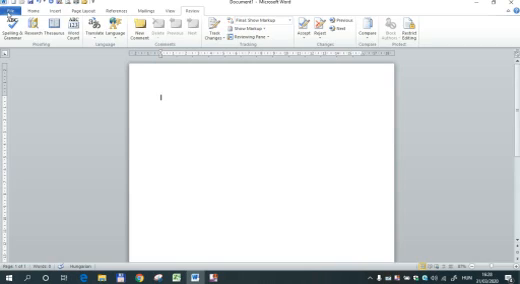
Open Word Options to add a Start Inking group under the Review tab
left_click(12, 11)
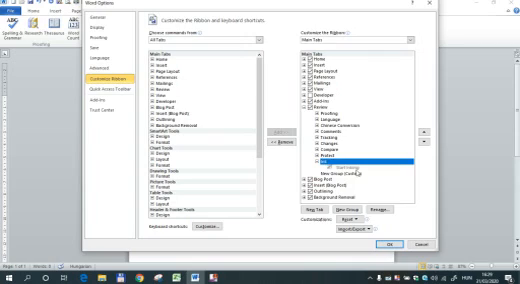
Rename the new Review group to 'Ink' and save the ribbon changes
left_click(365, 163)
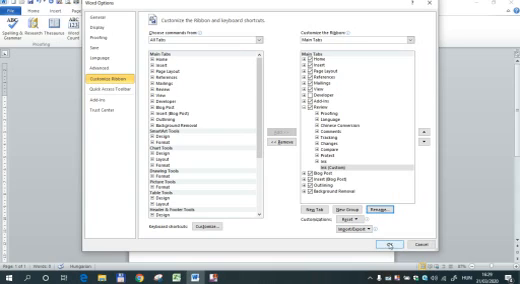
scroll("down", 3)
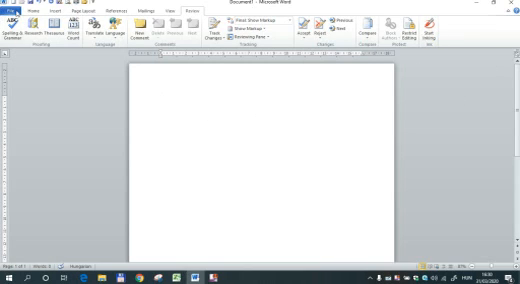
Browse Tool Tabs commands in Options, then use Start Inking to show the Pens tab
left_click(8, 11)
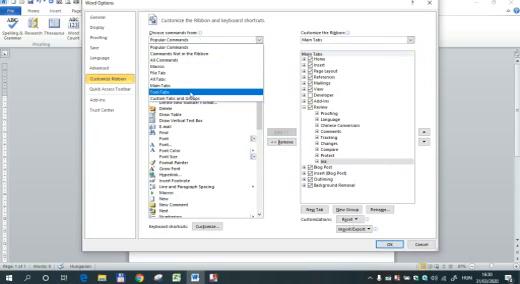
left_click(200, 39)
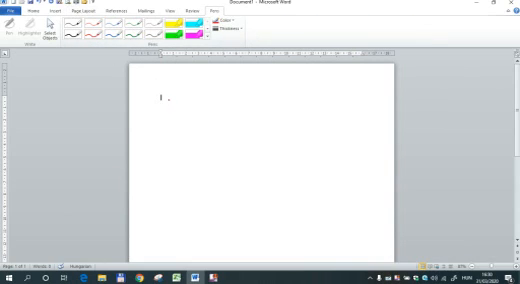
Draw a red freehand line near the top left and a thick cyan highlighter band
left_click_drag(166, 104, 205, 94)
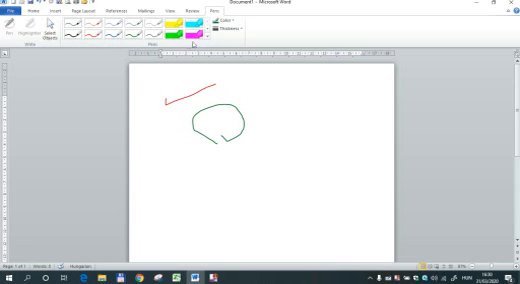
left_click_drag(195, 170, 310, 185)
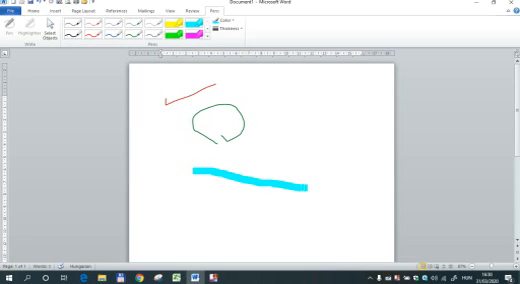